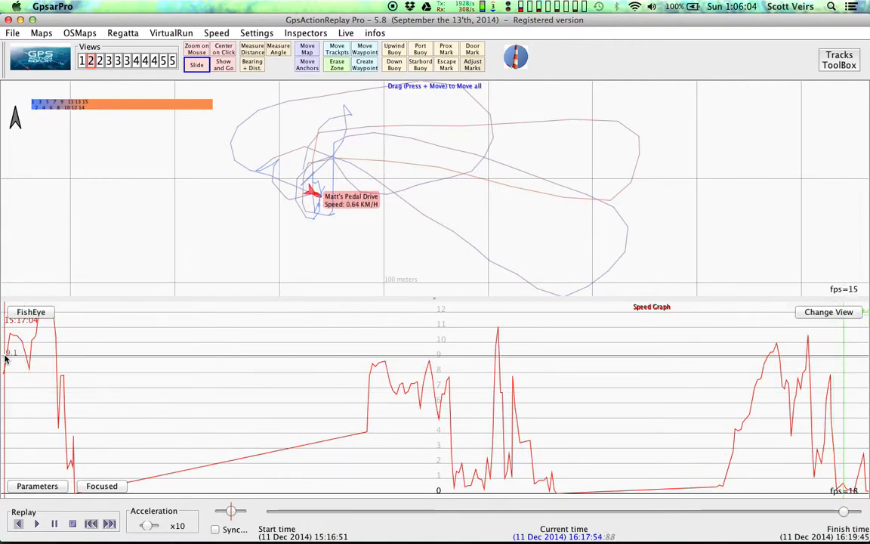
# Jump the replay back near the drive's start, around 15:17:08 at 7.93 km/h
pyautogui.click(36, 523)
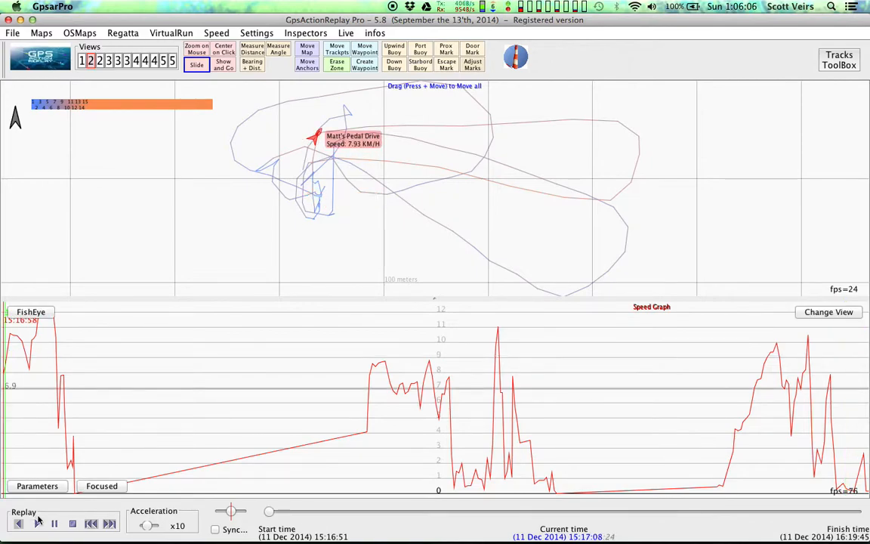